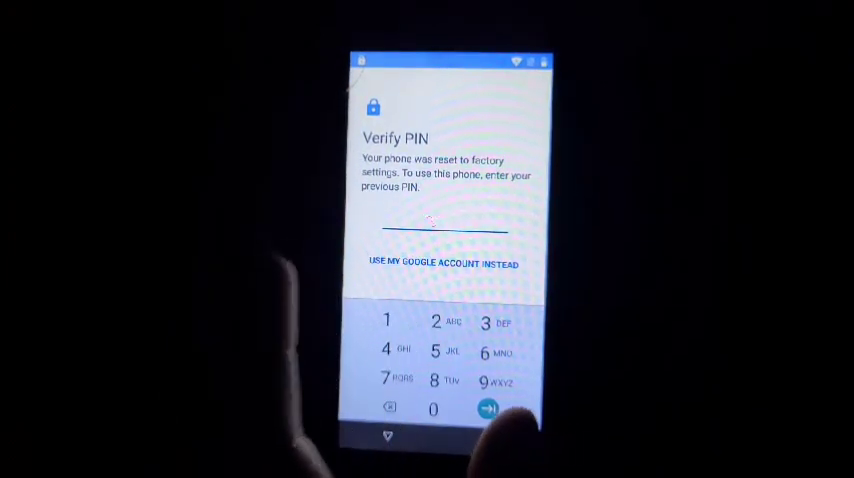
- Select Chrome as the default browser app, replacing Android Setup
click(490, 407)
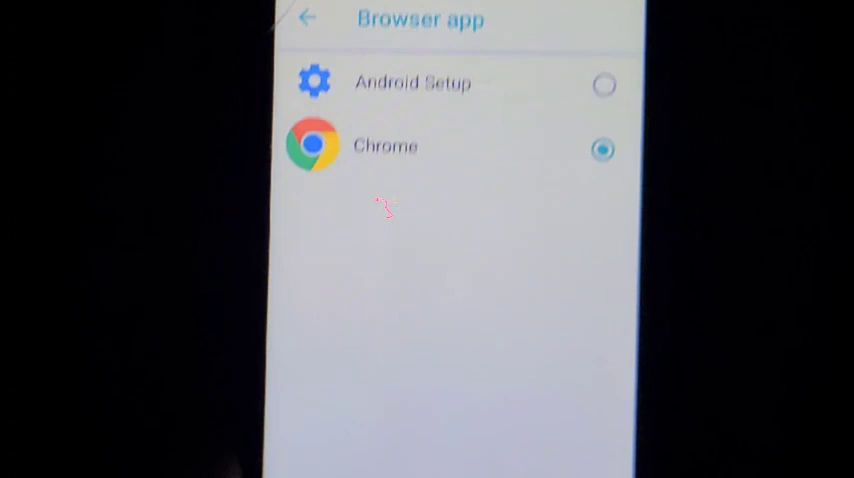
click(309, 20)
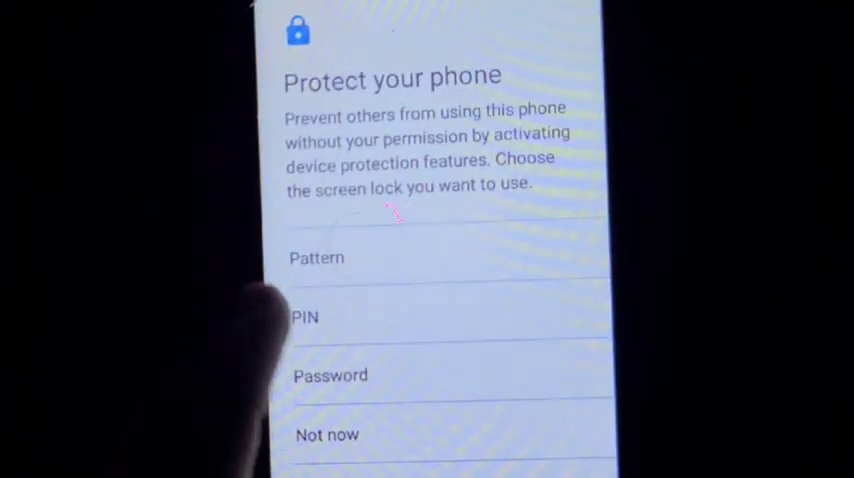
- Pick Pattern on 'Protect your phone', opening the require-pattern-at-startup prompt
click(316, 257)
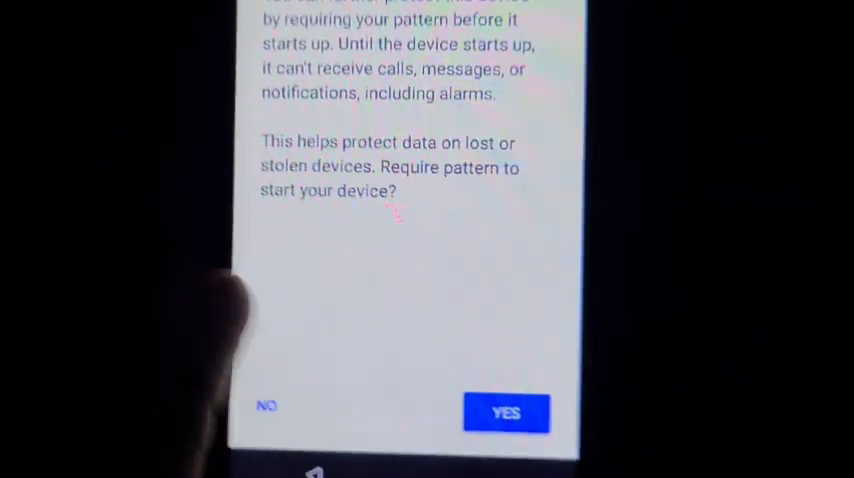